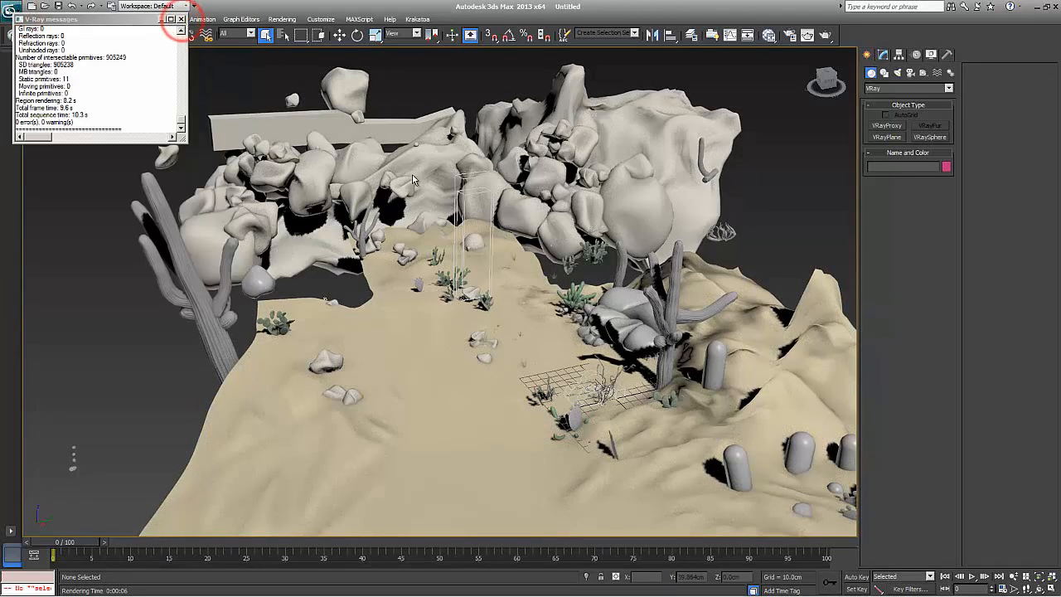
Render the Perspective view showing the four VRayProxy rocks in the V-Ray frame buffer.
{"action": "left_click", "coordinate": [175, 20]}
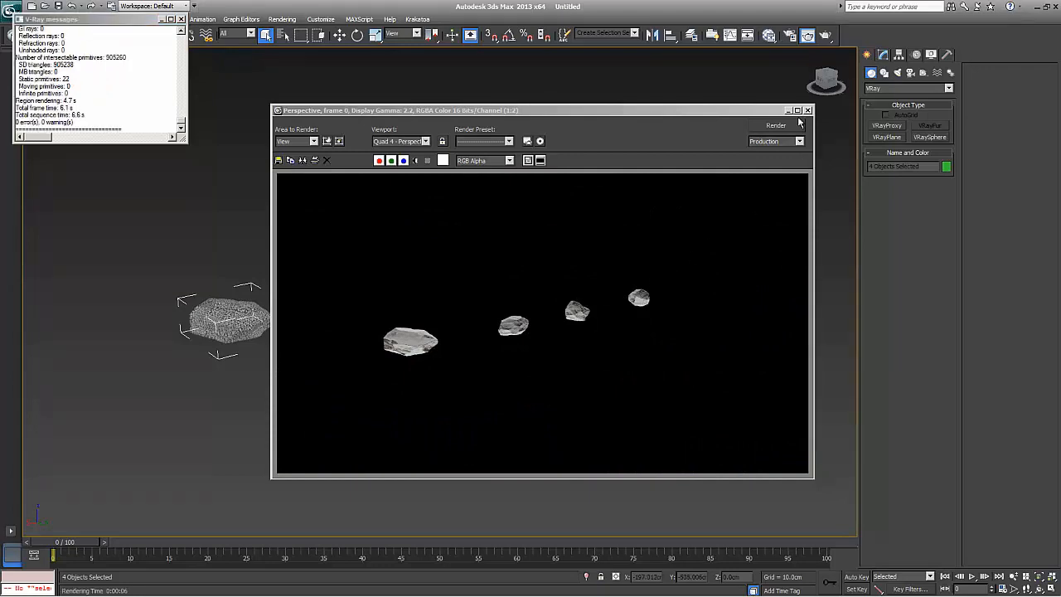
Close the V-Ray frame buffer to return to the desert scene viewport.
{"action": "left_click", "coordinate": [807, 109]}
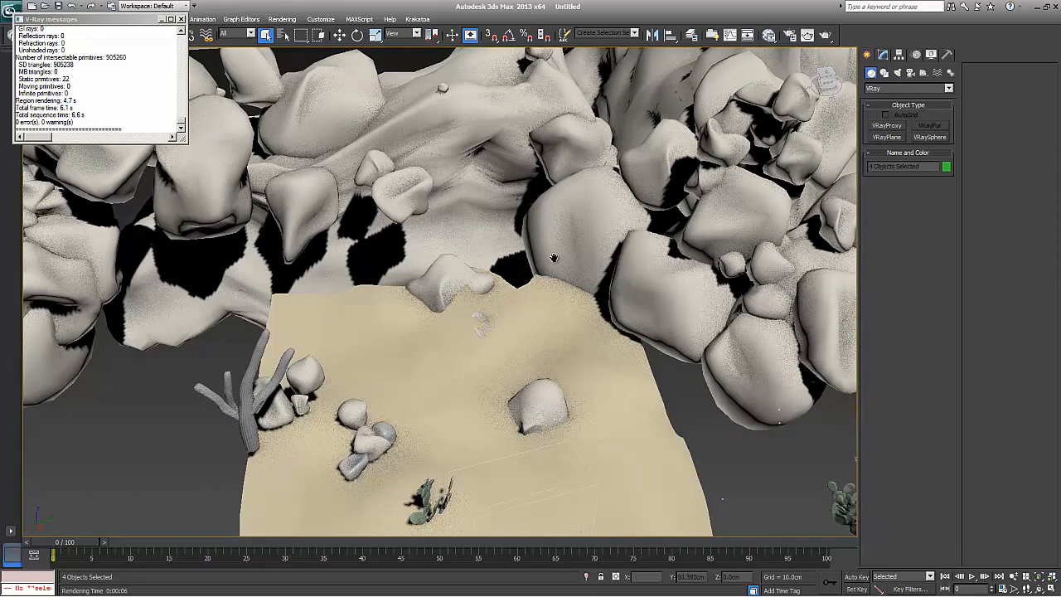
Orbit and pan to the proxy rocks beside the terrain and select VRayProxy001.
{"action": "left_click_drag", "start_coordinate": [553, 257], "coordinate": [514, 296]}
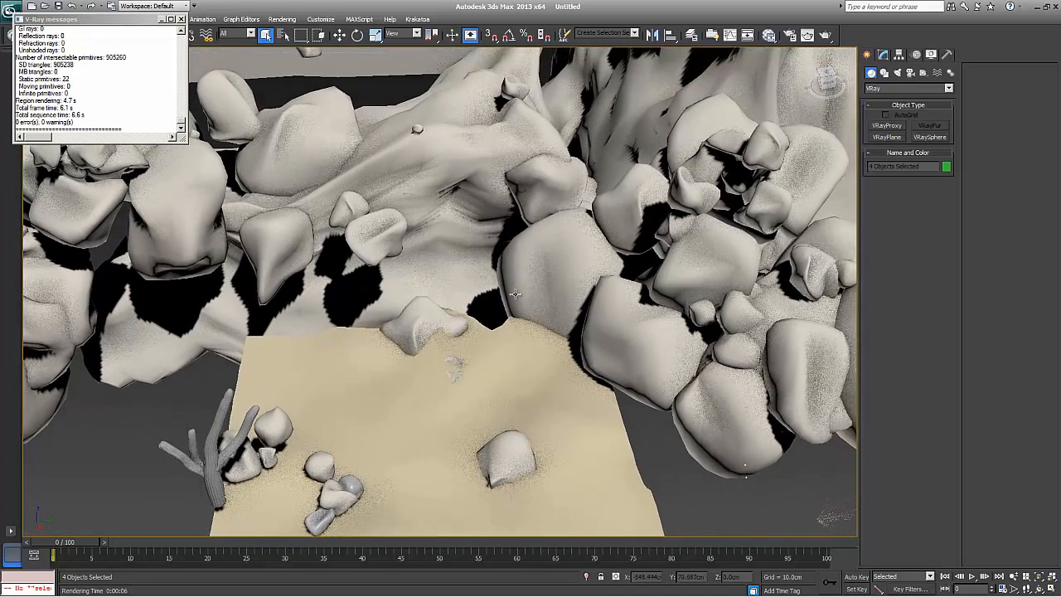
{"action": "left_click_drag", "start_coordinate": [514, 295], "coordinate": [484, 312]}
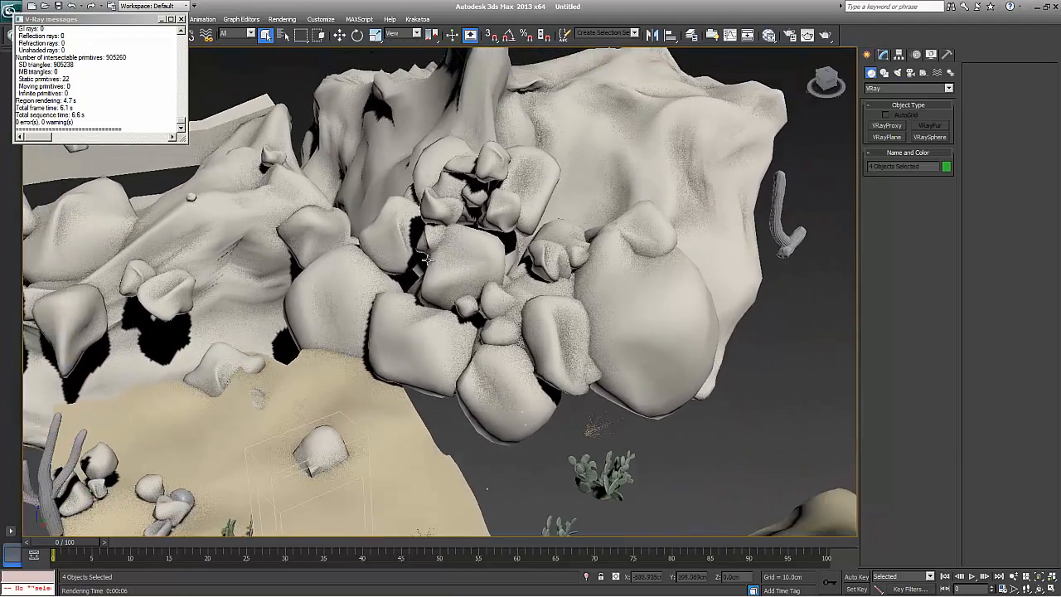
{"action": "left_click_drag", "start_coordinate": [428, 259], "coordinate": [335, 506]}
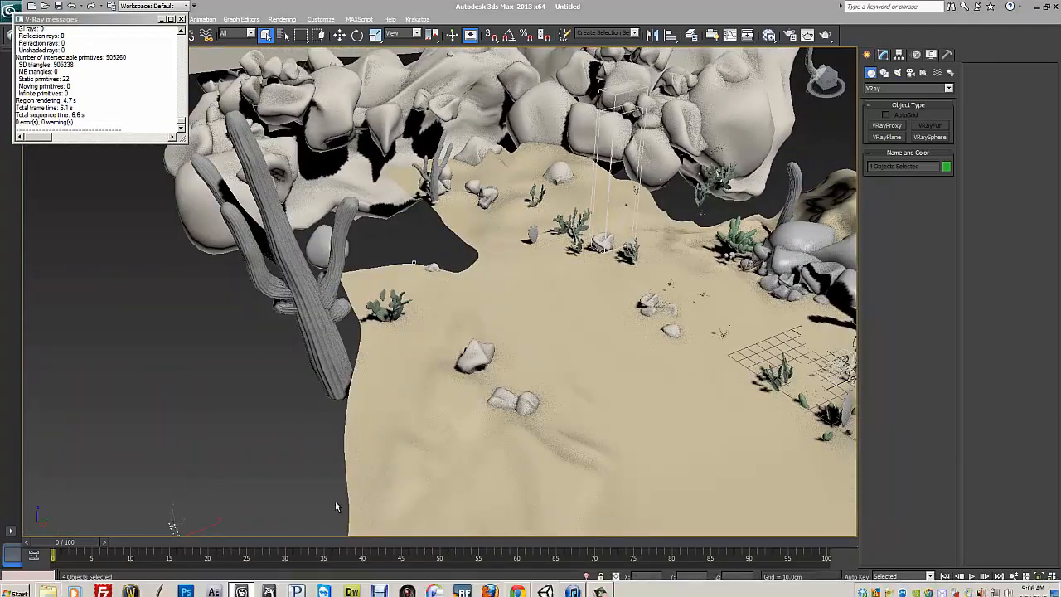
{"action": "left_click_drag", "start_coordinate": [335, 506], "coordinate": [285, 381]}
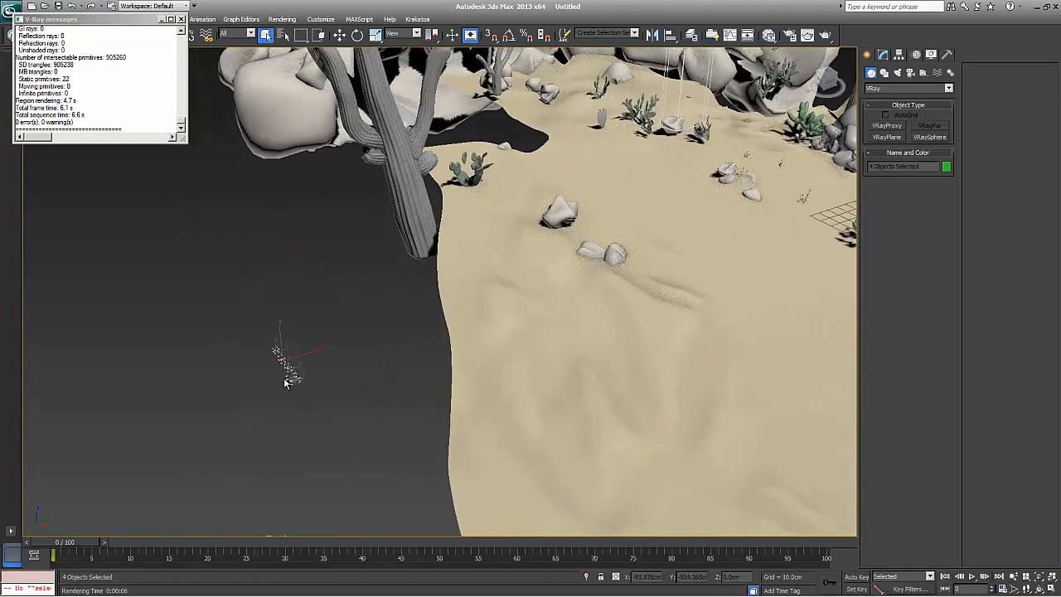
{"action": "left_click", "coordinate": [292, 375]}
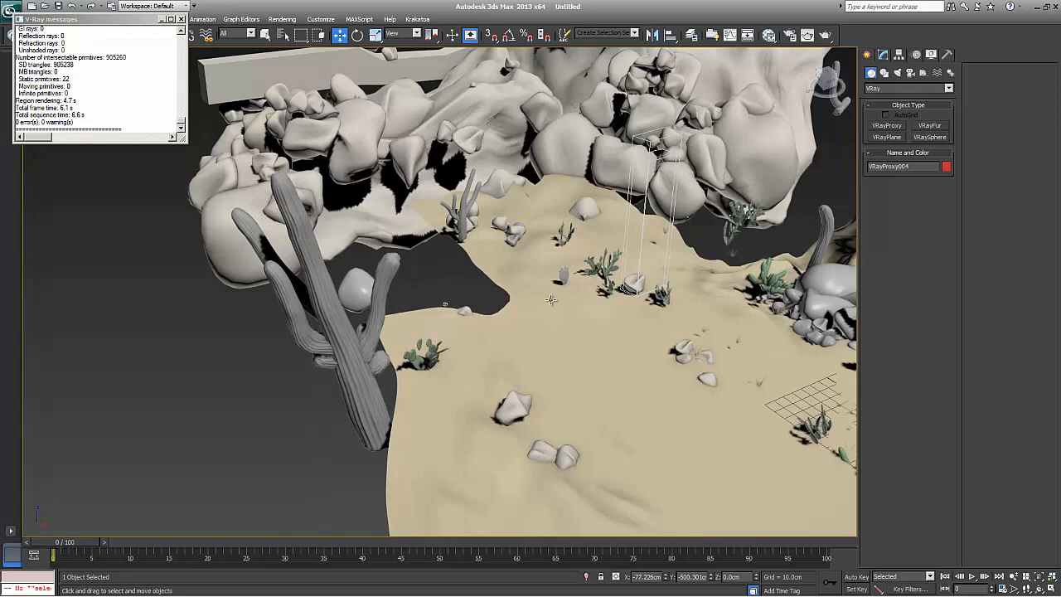
{"action": "left_click_drag", "start_coordinate": [551, 299], "coordinate": [571, 232]}
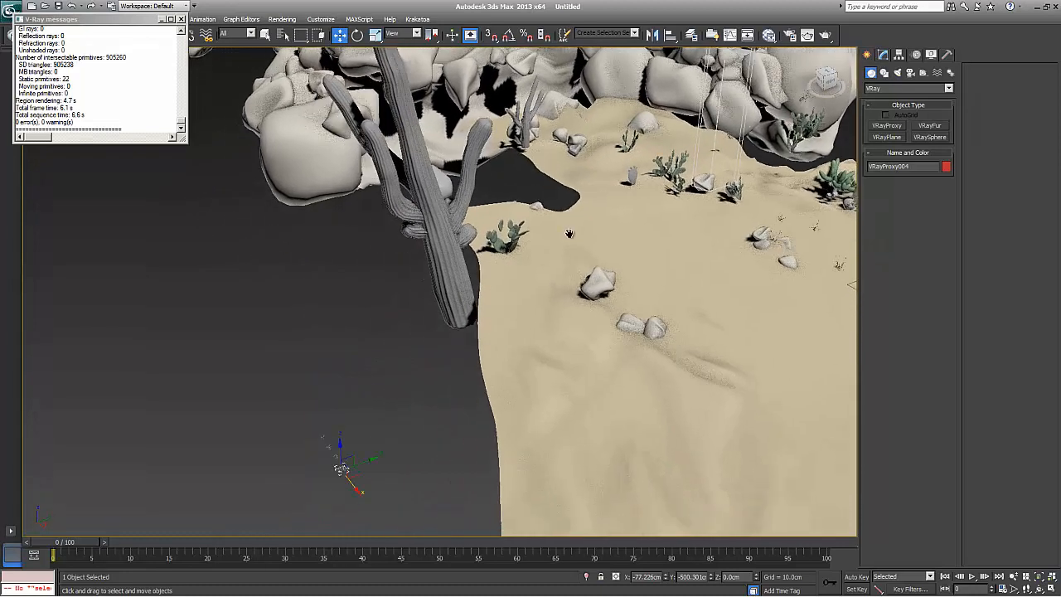
{"action": "left_click", "coordinate": [320, 20]}
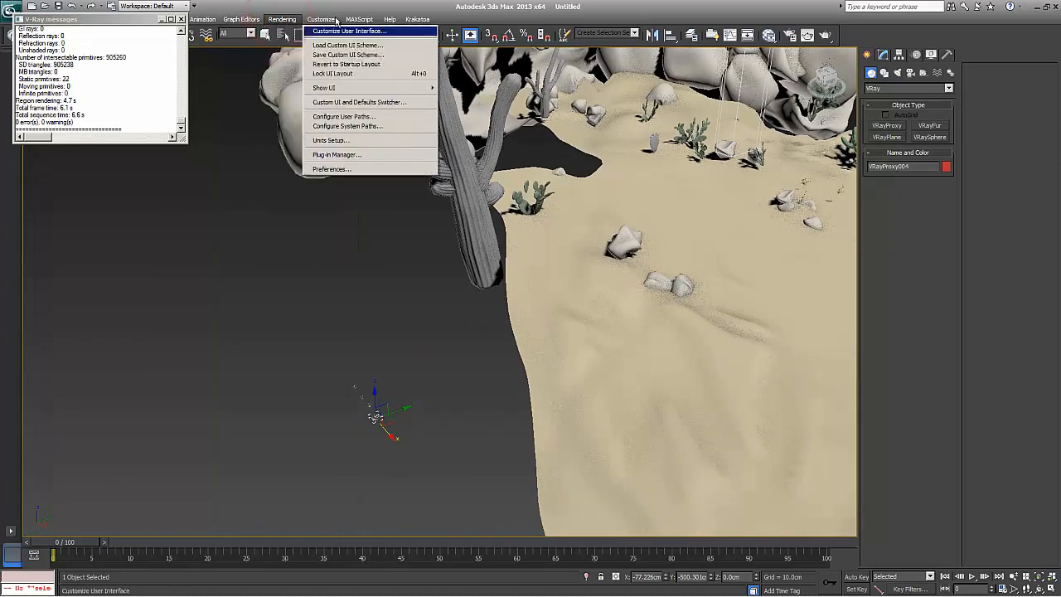
Run the Rock Replacer .ms file via MAXScript > Run Script.
{"action": "left_click", "coordinate": [362, 19]}
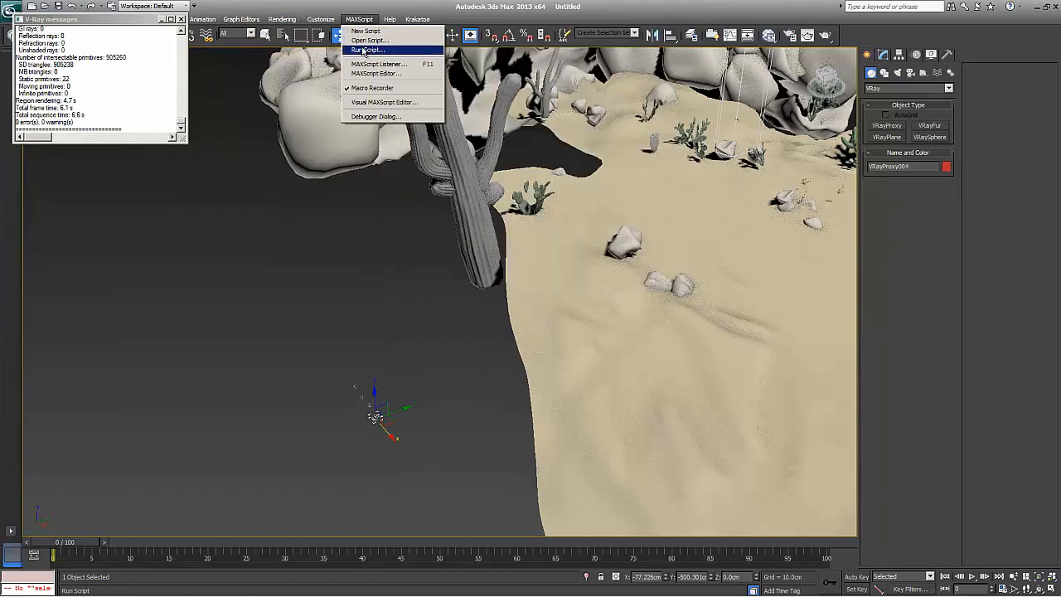
{"action": "left_click", "coordinate": [368, 50]}
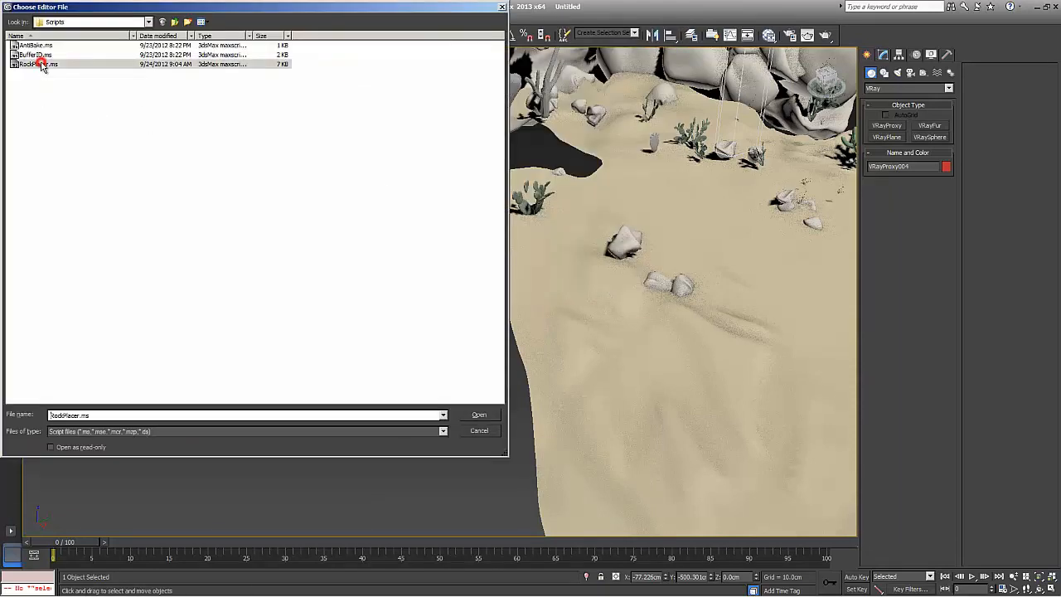
{"action": "double_click", "coordinate": [36, 63]}
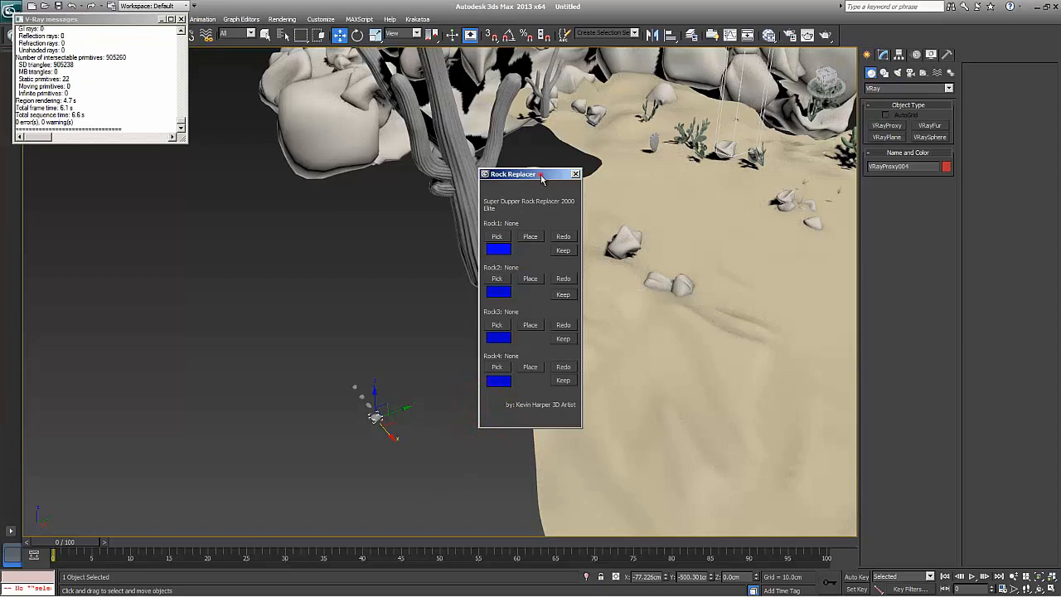
Move the Rock Replacer panel aside and assign VRayProxy002–004 to slots 2, 3 and 4.
{"action": "left_click_drag", "start_coordinate": [539, 174], "coordinate": [207, 255]}
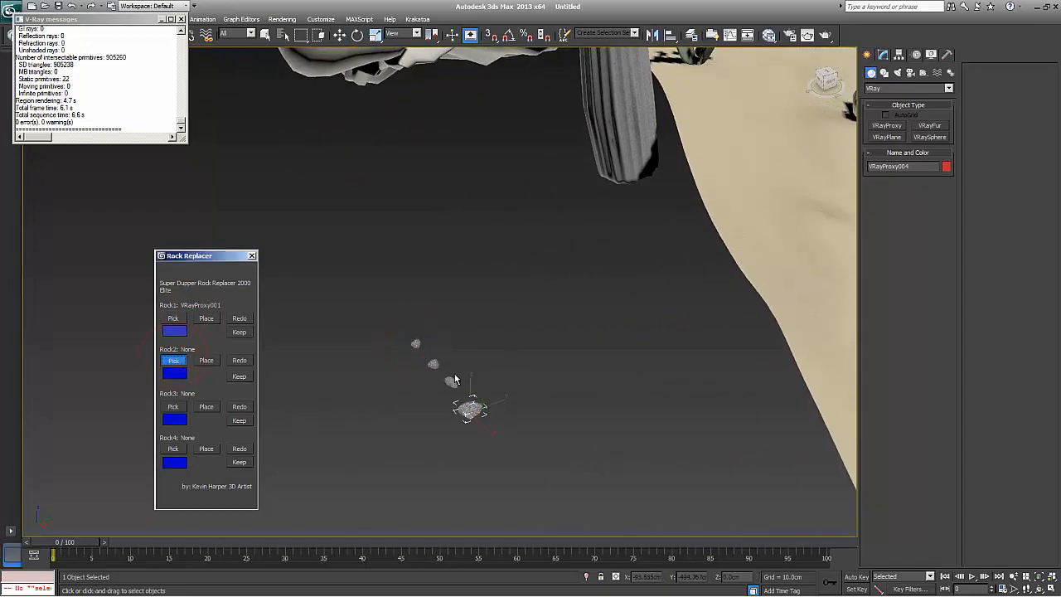
{"action": "left_click", "coordinate": [173, 360]}
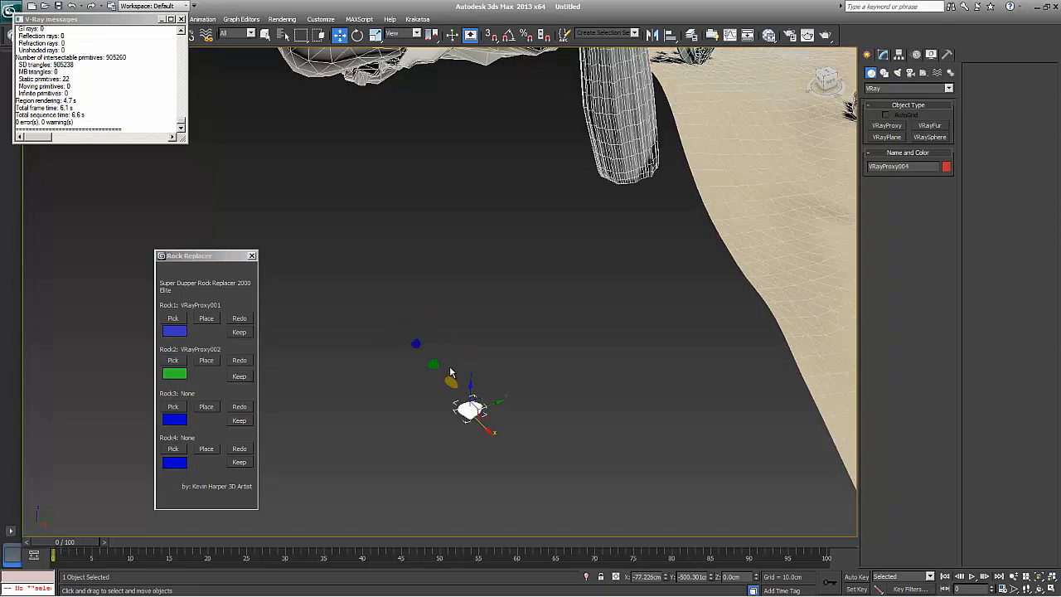
{"action": "left_click", "coordinate": [172, 407]}
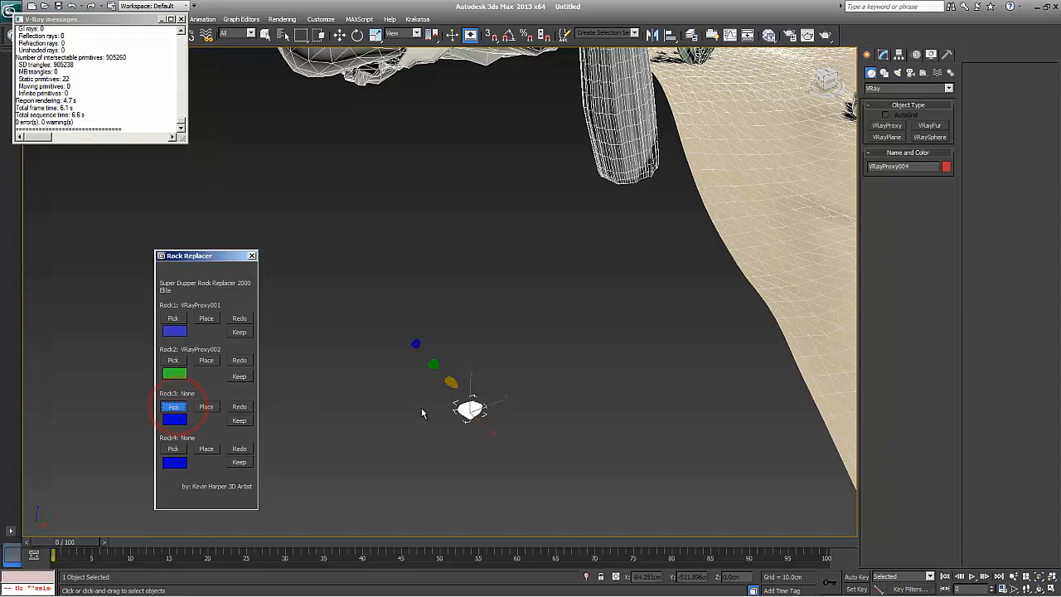
{"action": "left_click", "coordinate": [172, 406]}
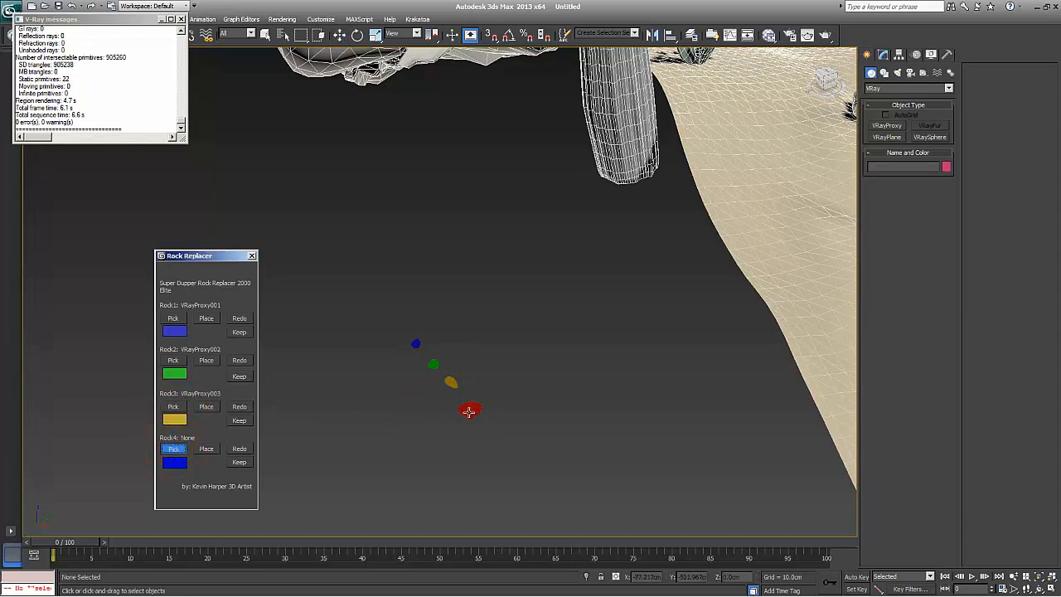
{"action": "left_click", "coordinate": [173, 448]}
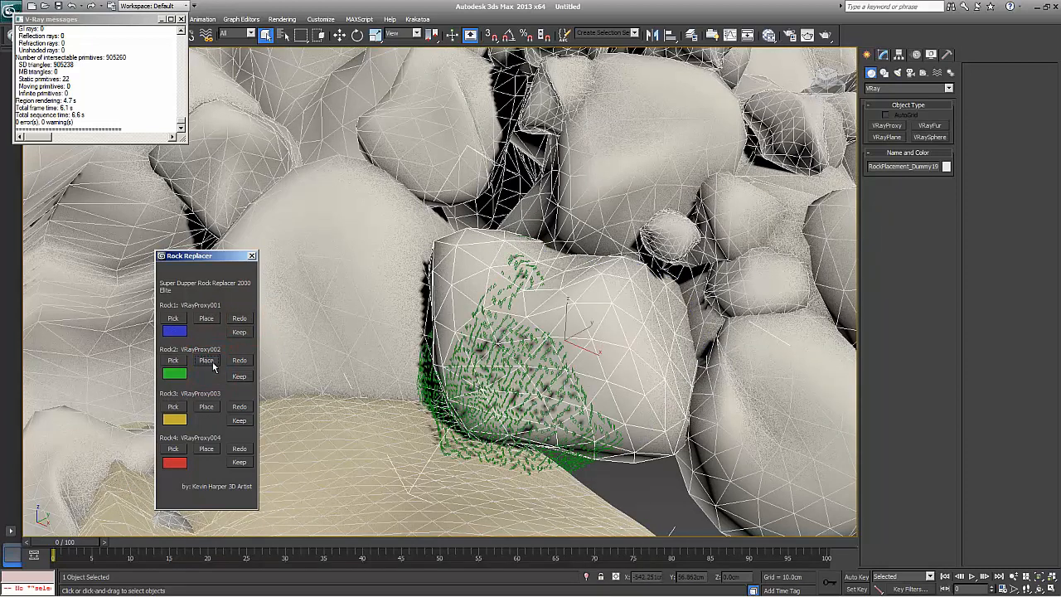
Place Rock1 so the blue proxy replaces a dummy rock beside the green one.
{"action": "left_click", "coordinate": [206, 318]}
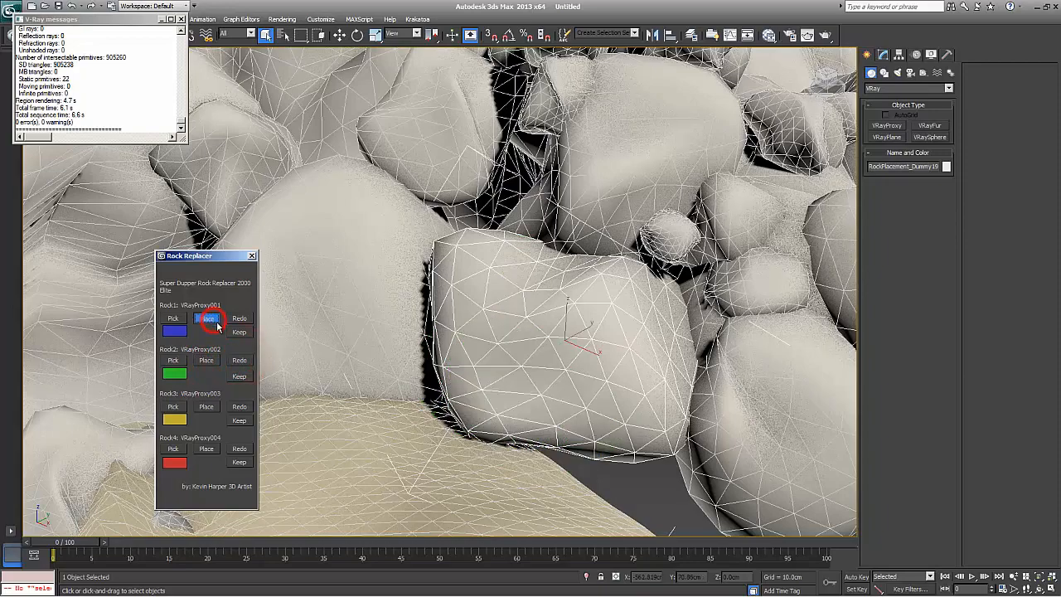
{"action": "left_click", "coordinate": [206, 318]}
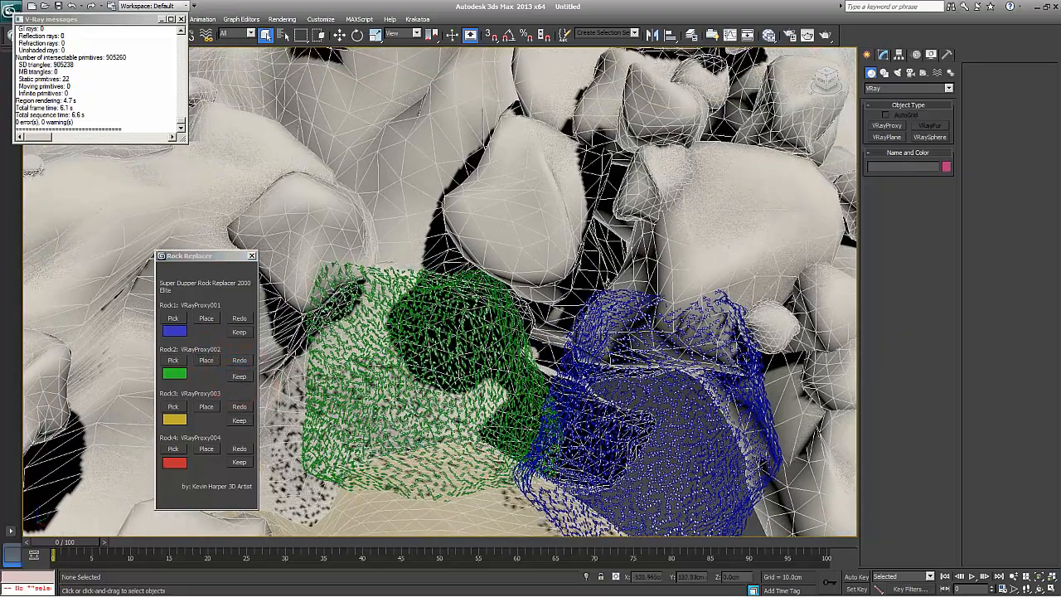
Place Rock3 and Rock4 on dummy rocks, then redo Rock4 for a new red variation.
{"action": "left_click", "coordinate": [206, 406]}
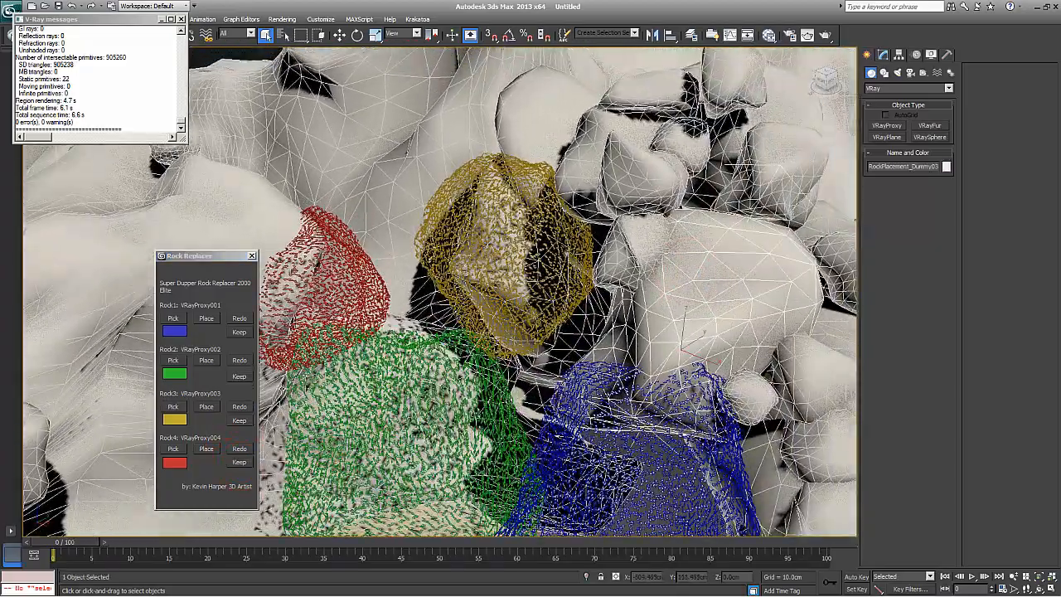
{"action": "left_click", "coordinate": [239, 422]}
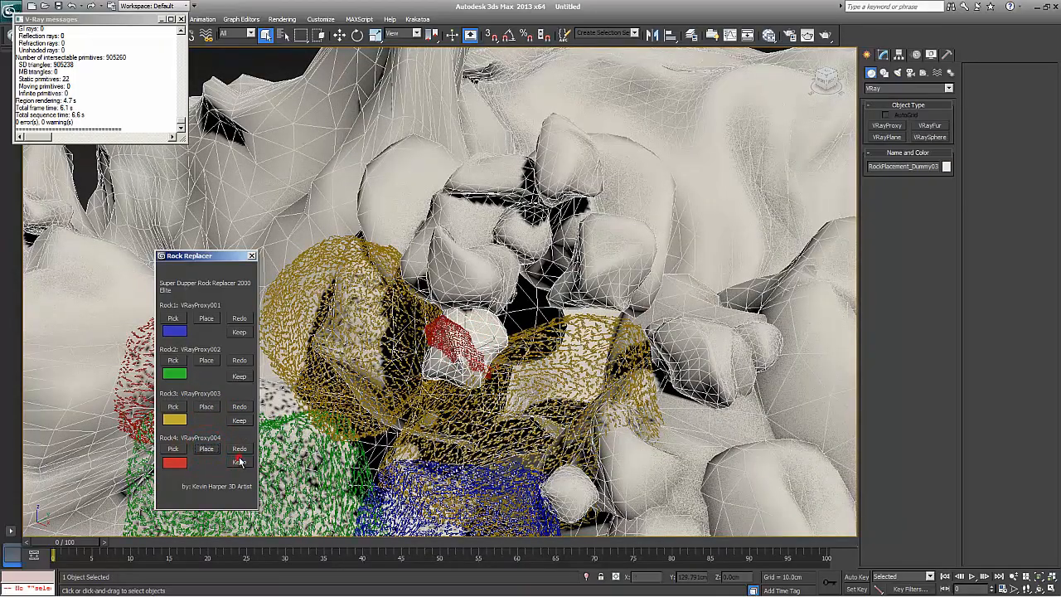
{"action": "left_click", "coordinate": [239, 461]}
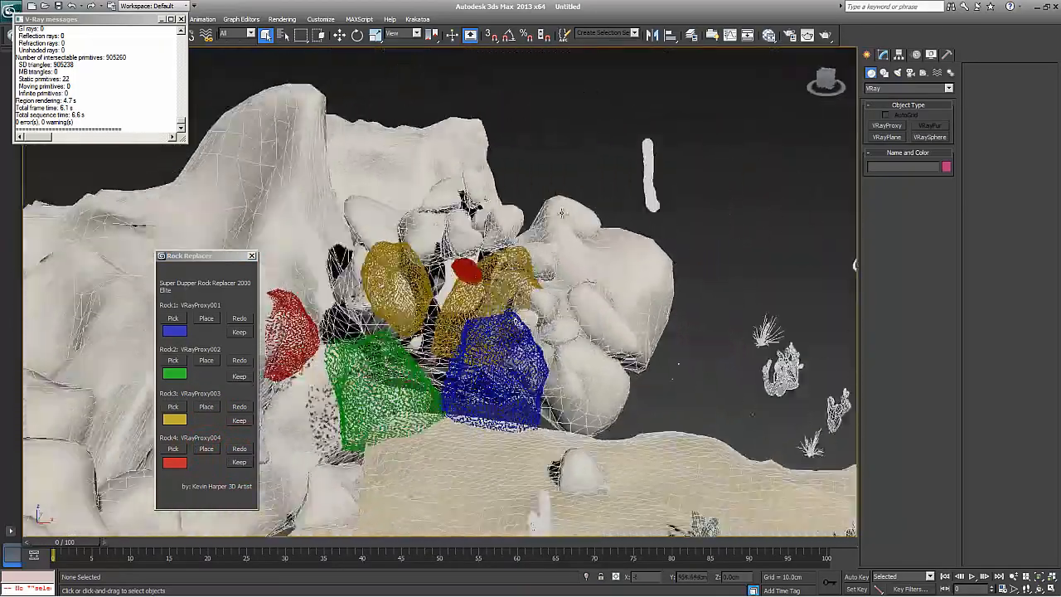